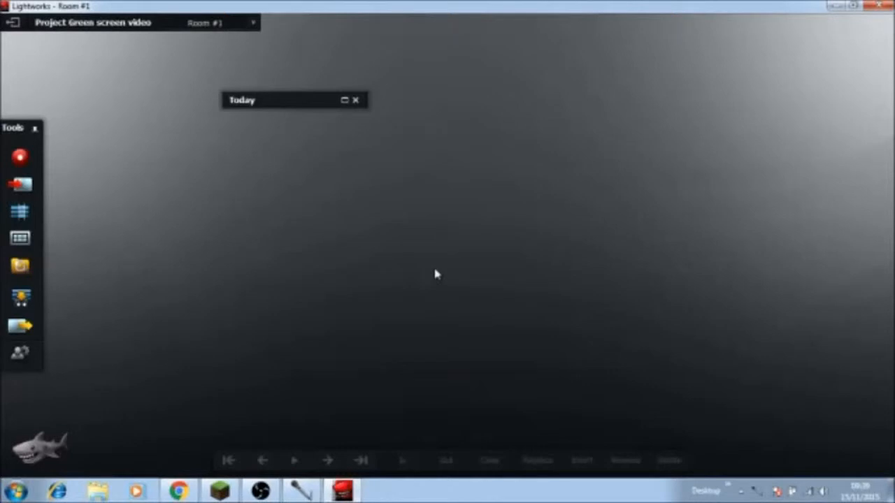
mouse_move(349, 123)
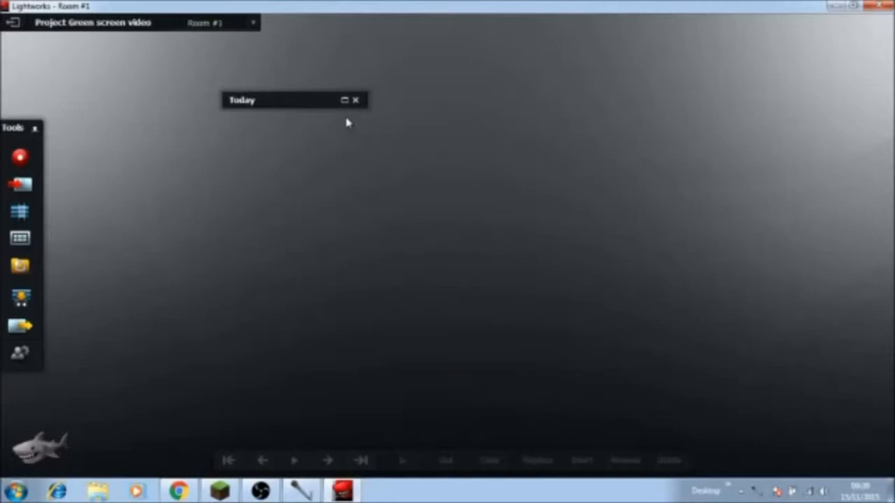
Move the collapsed Today bin down and right toward the centre of the room
left_click_drag(294, 99, 322, 179)
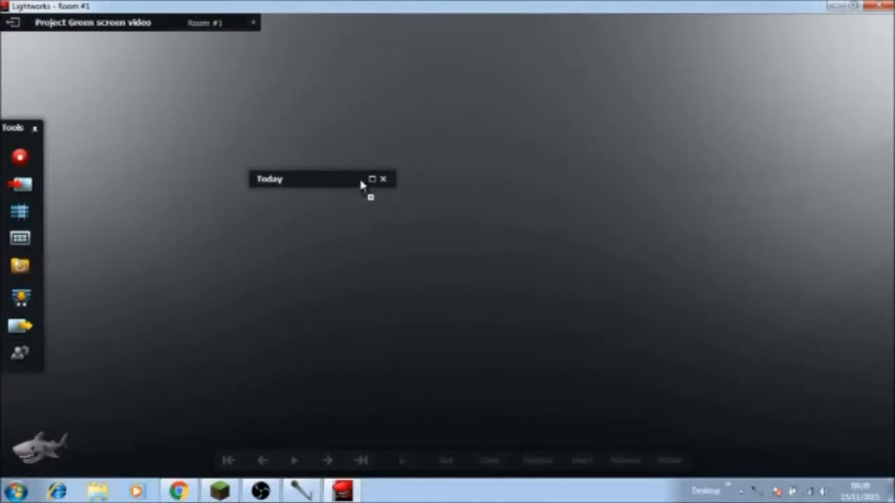
mouse_move(372, 218)
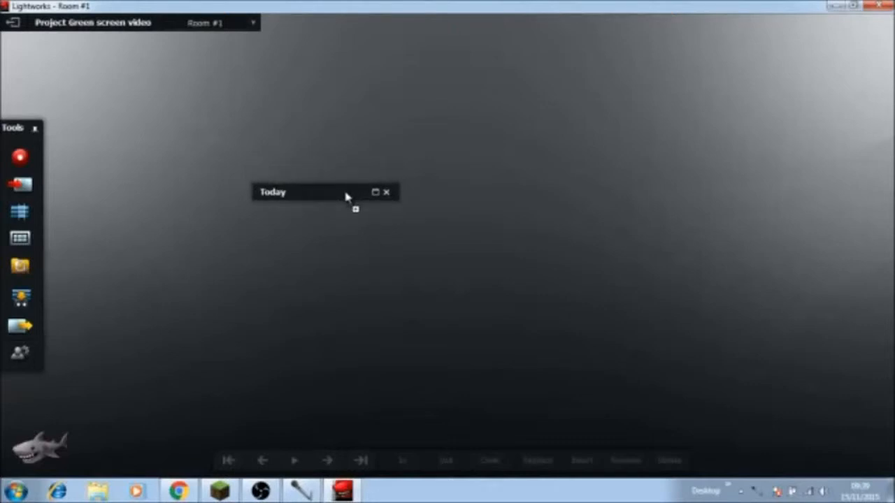
mouse_move(375, 193)
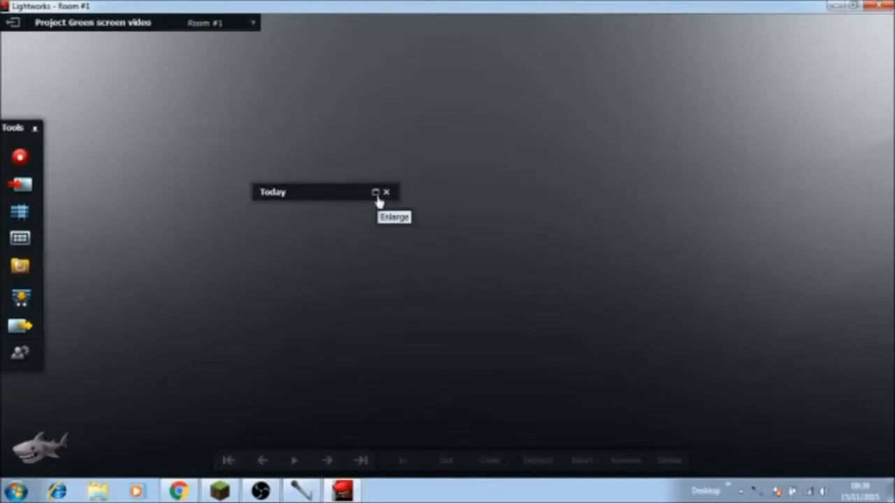
Enlarge and widen the Today bin to list gulf_war01 and the green-screen footage clip
left_click(375, 193)
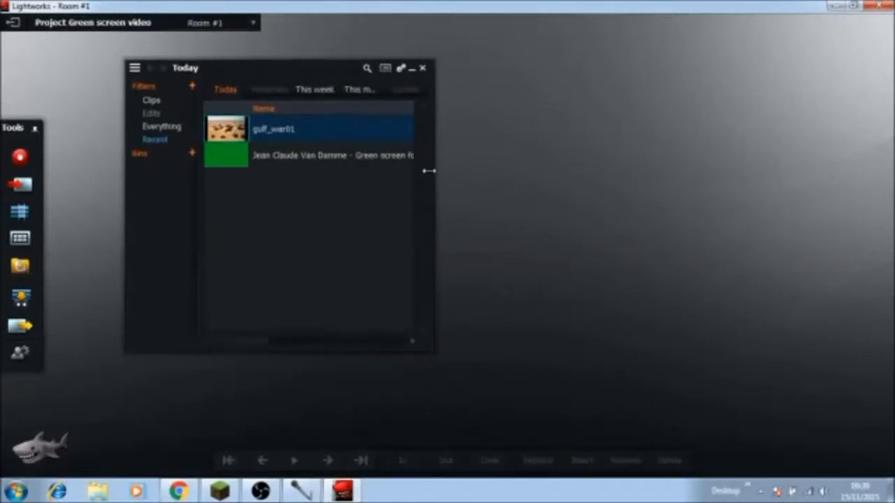
left_click_drag(428, 171, 831, 179)
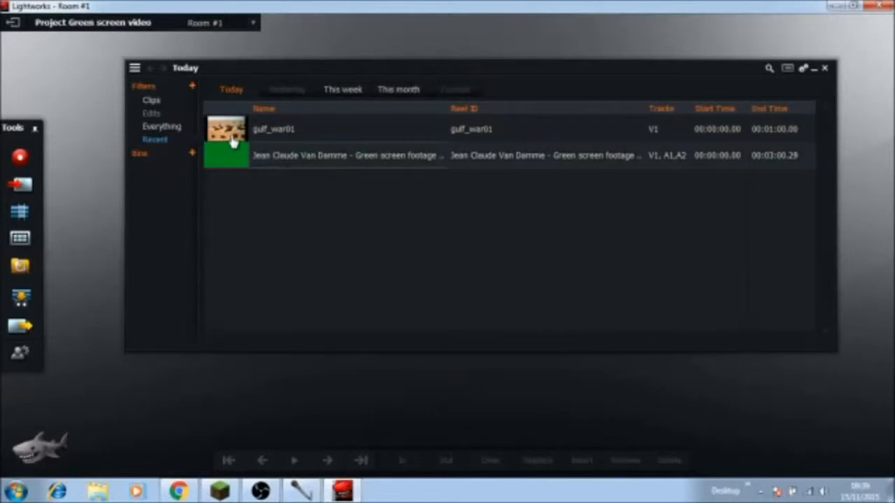
mouse_move(237, 145)
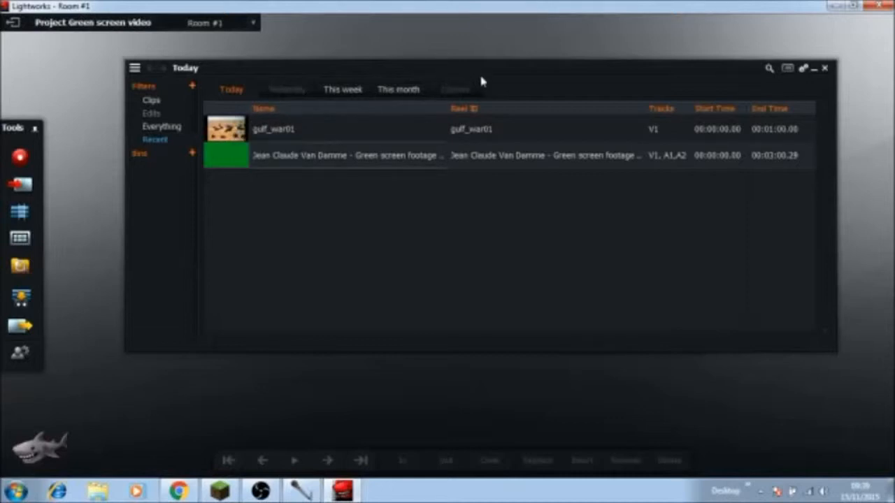
left_click(759, 52)
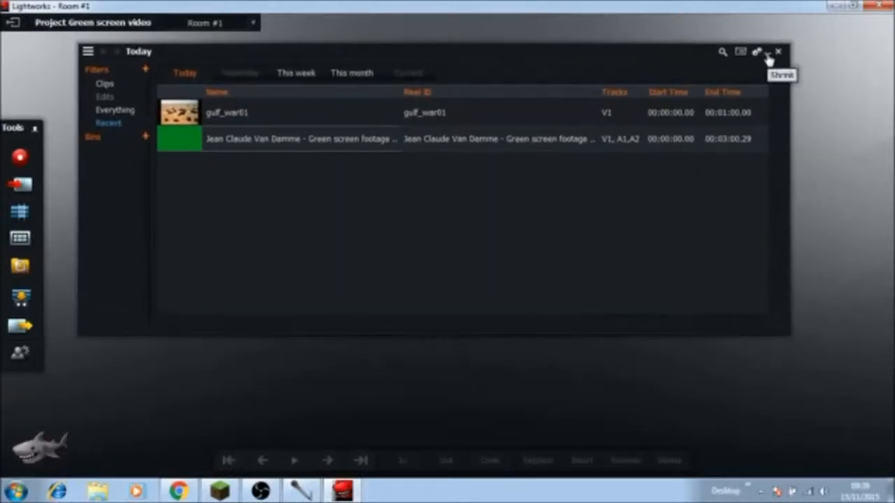
mouse_move(167, 152)
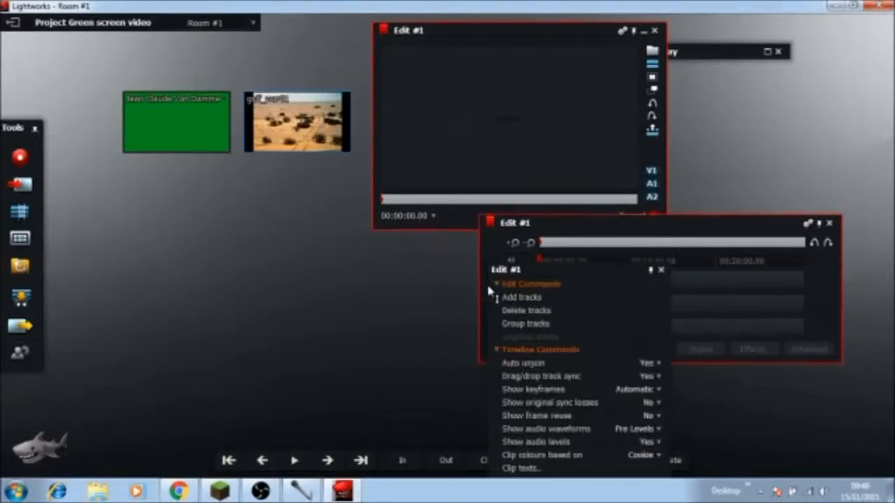
Add one Video track (V2) to the Edit #1 timeline via Add tracks
left_click(522, 297)
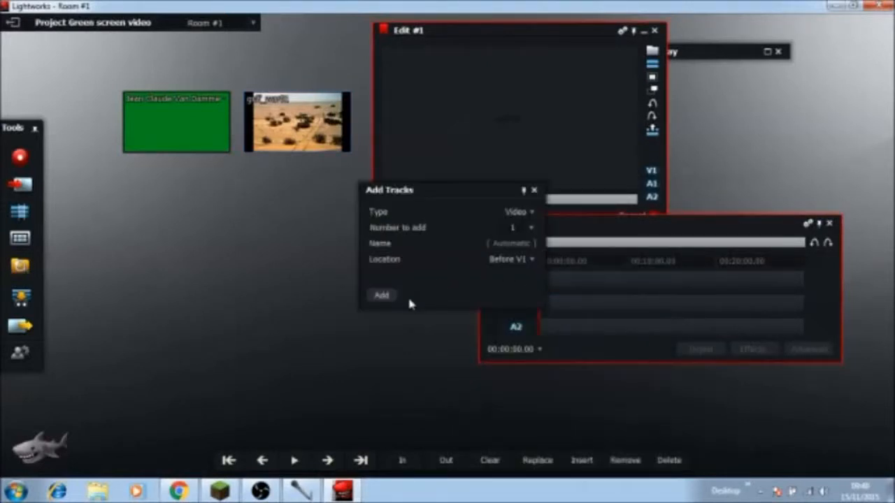
left_click(381, 293)
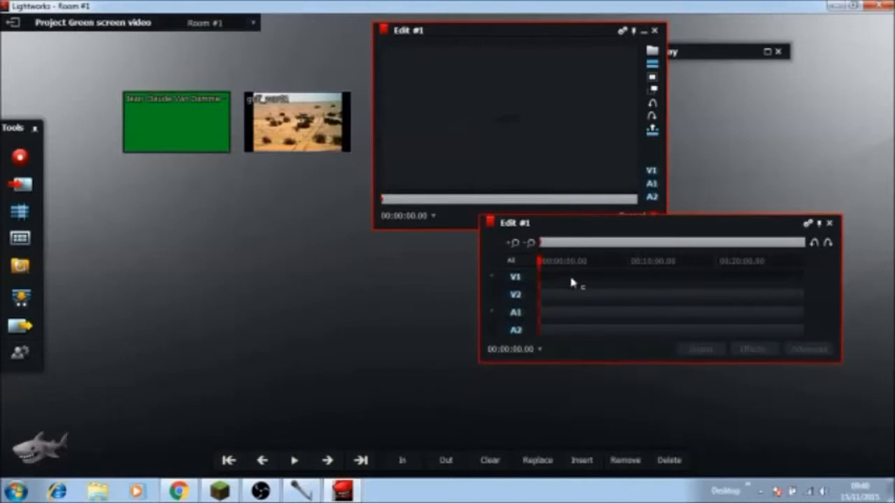
mouse_move(311, 137)
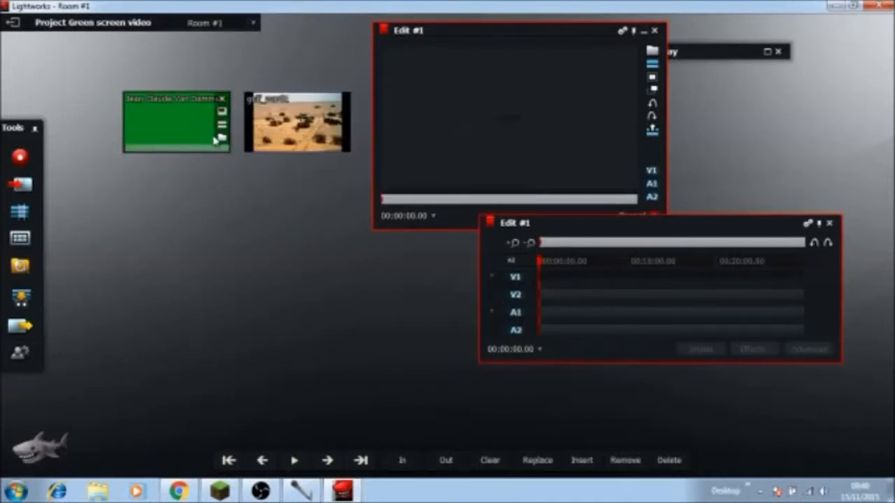
Drop the Jean Claude Van Damme green-screen clip onto the V1 and audio tracks, timeline moved lower left
left_click_drag(175, 119, 350, 240)
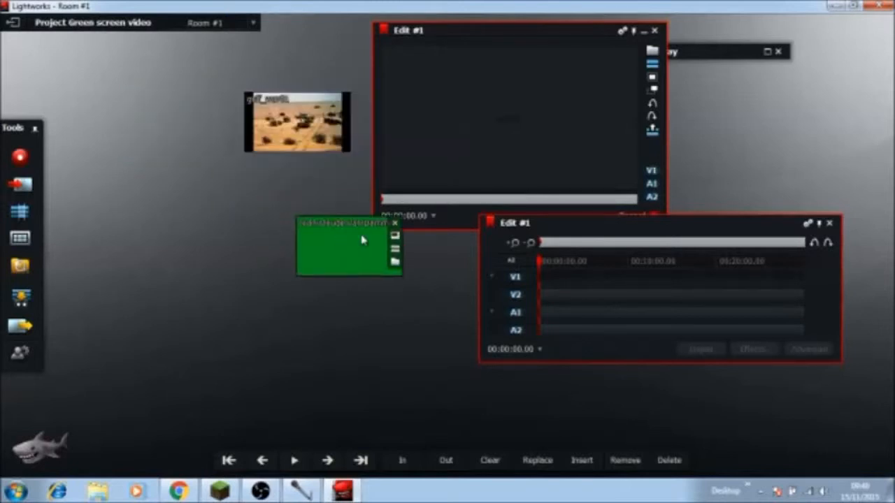
left_click_drag(346, 223, 487, 241)
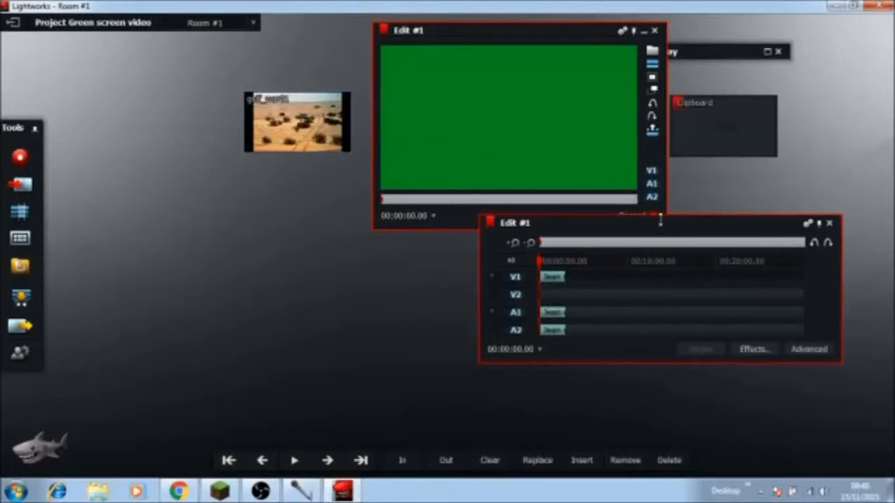
left_click_drag(516, 223, 291, 255)
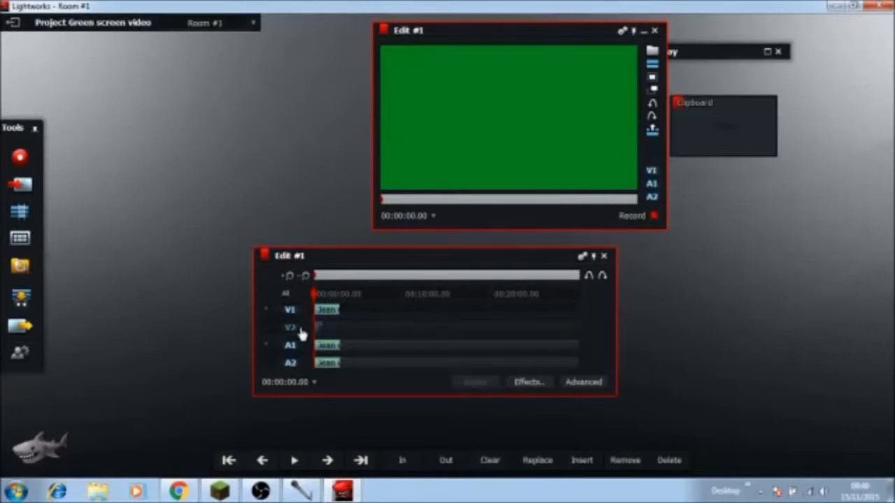
mouse_move(510, 374)
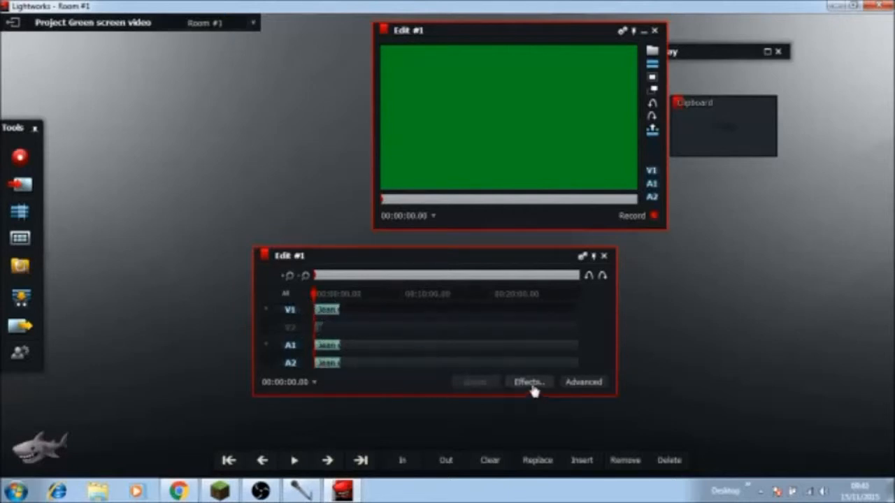
Bring up the Add Effects panel listing Video Keying effects such as Greenscreen
left_click(529, 382)
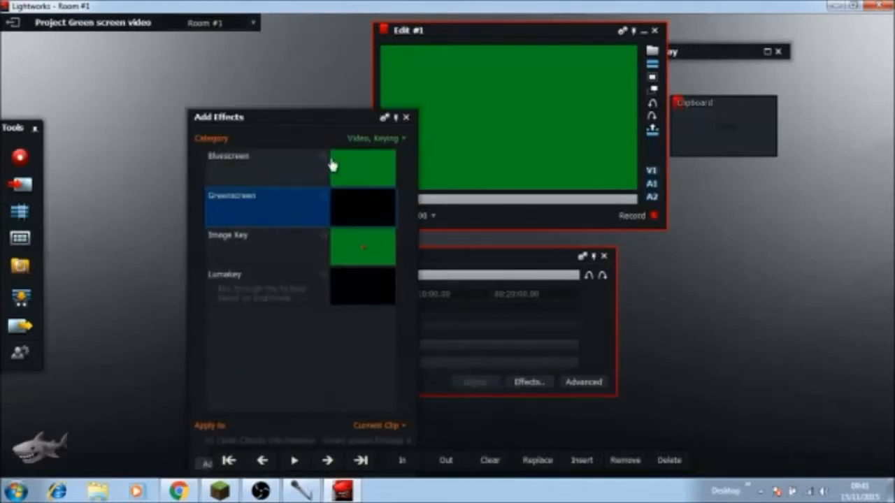
Apply the Greenscreen key to the clip so the desert tank footage shows behind
left_click_drag(218, 117, 205, 50)
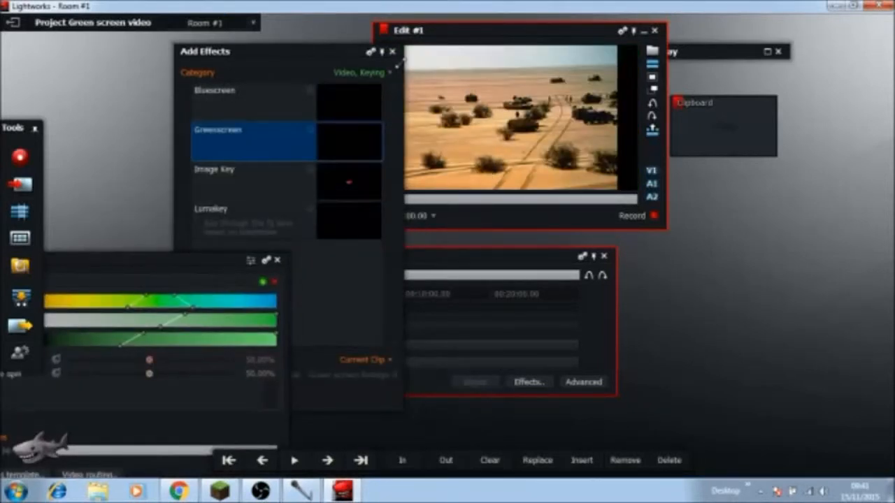
left_click(392, 51)
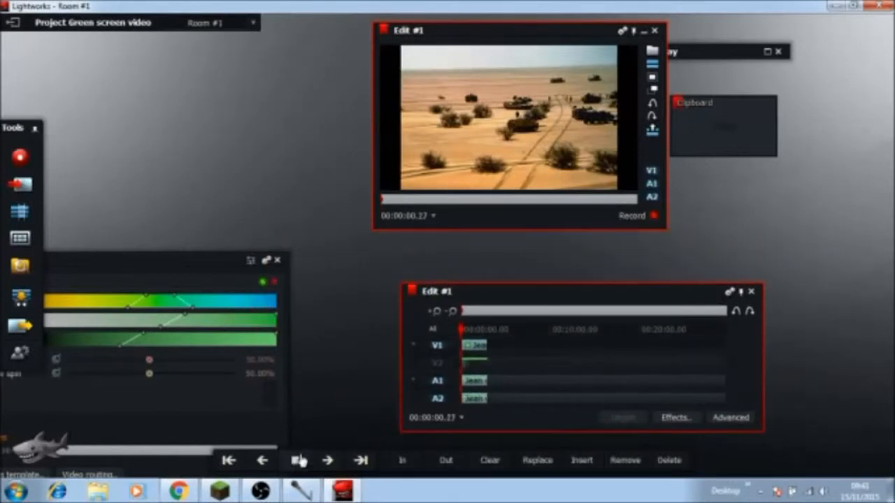
Play Edit #1 to preview Van Damme keyed over the desert tanks
left_click(299, 460)
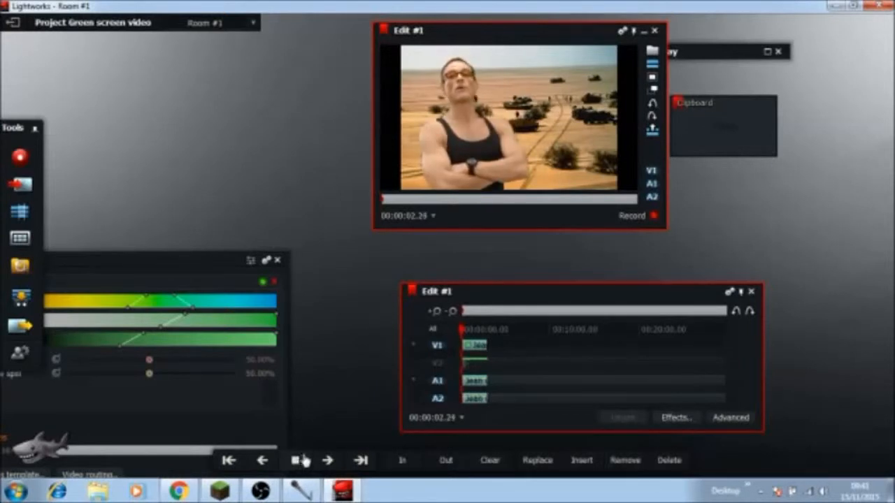
left_click(301, 460)
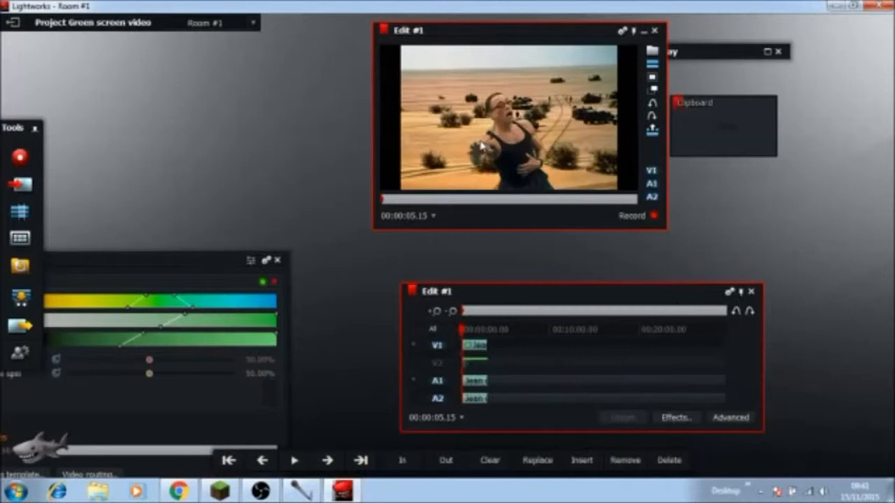
mouse_move(495, 135)
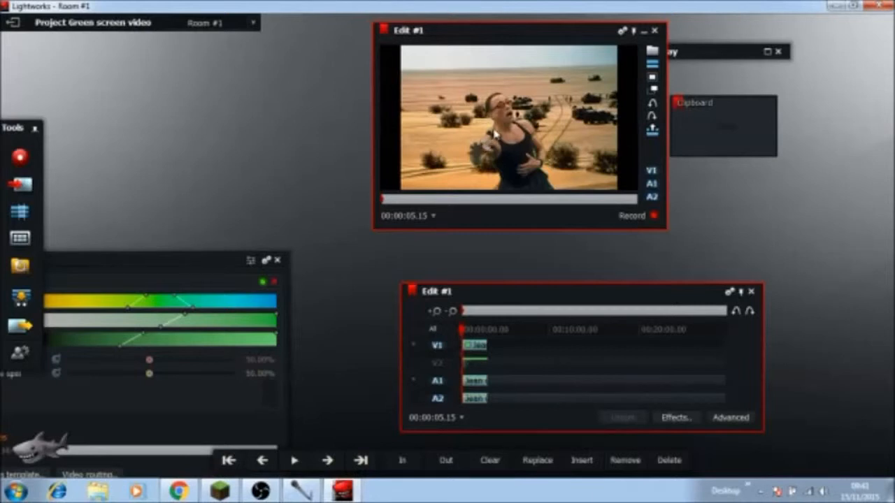
mouse_move(496, 128)
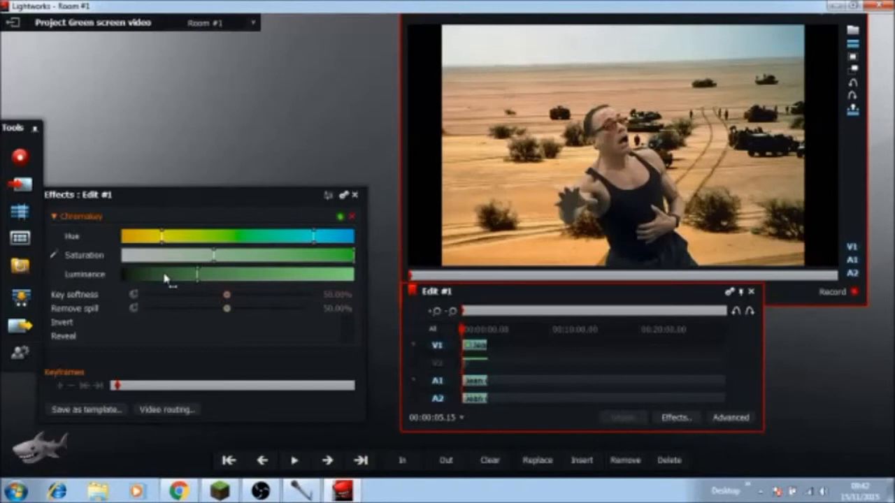
mouse_move(660, 156)
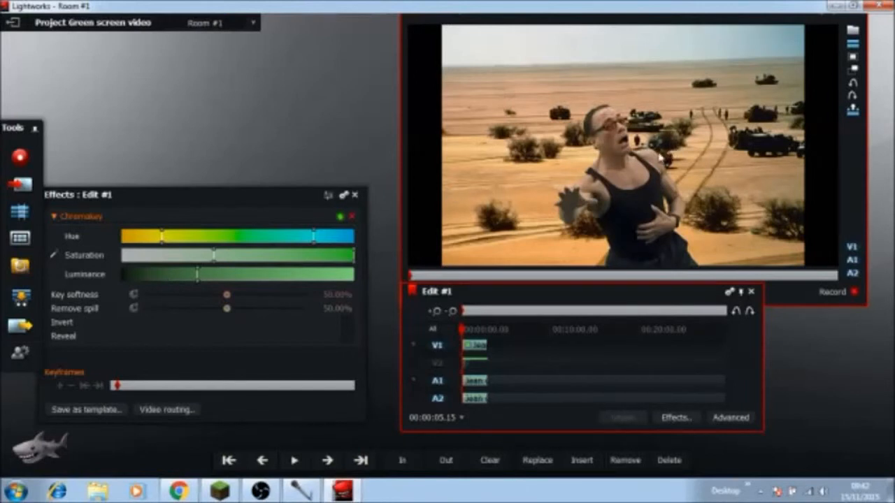